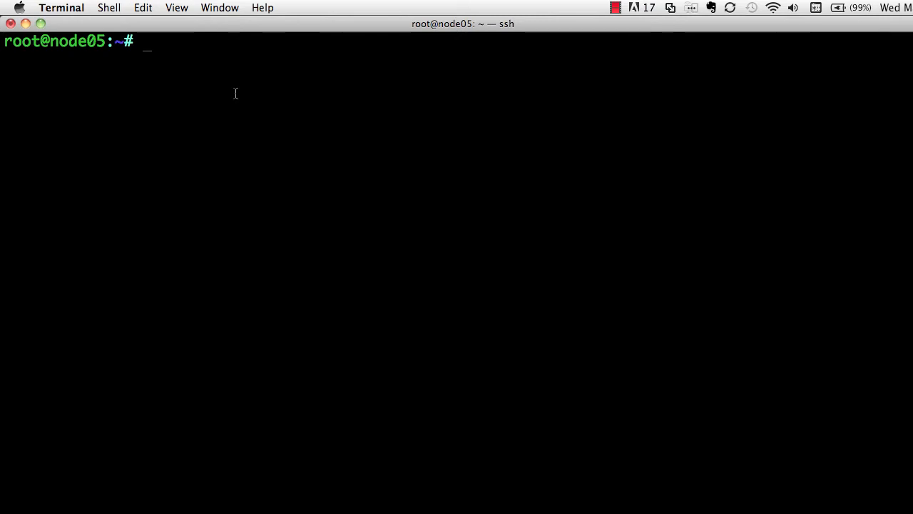
# Run apt-get update to fetch fresh Ubuntu karmic package lists on node05
pyautogui.write('apt')
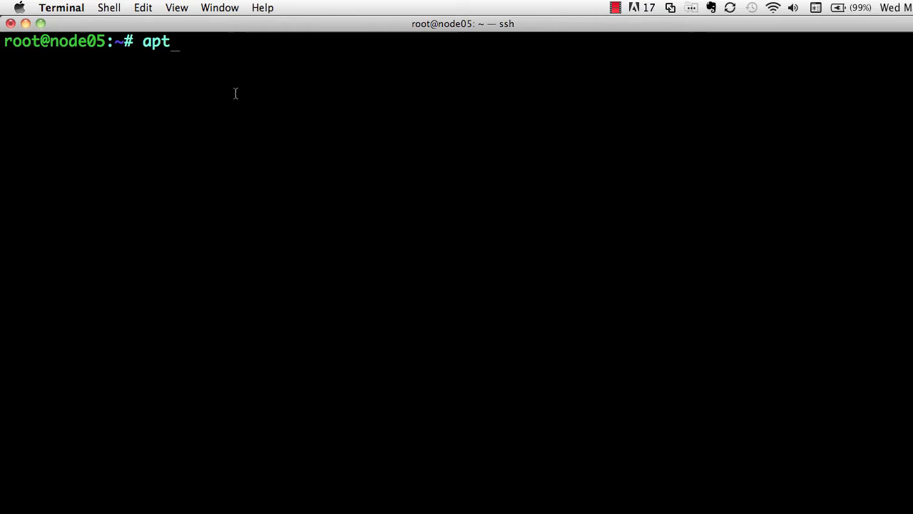
pyautogui.write('-get upda')
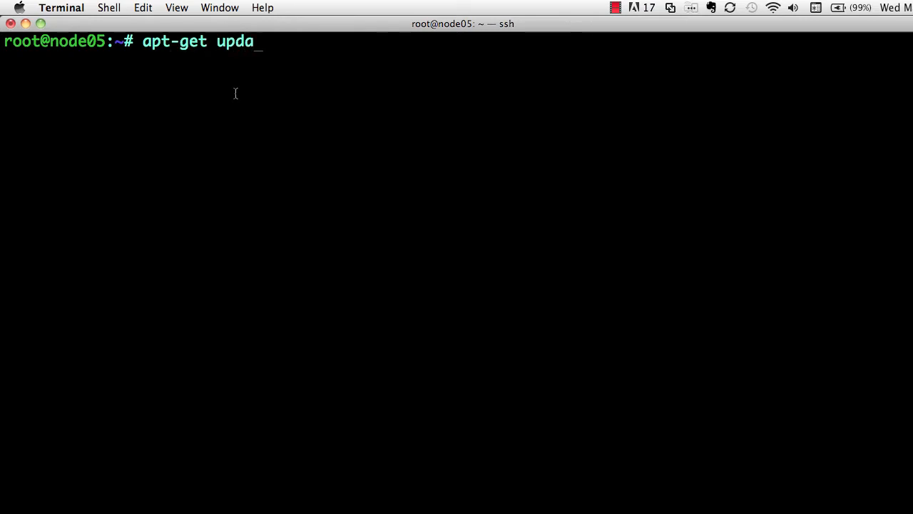
pyautogui.press('Return')
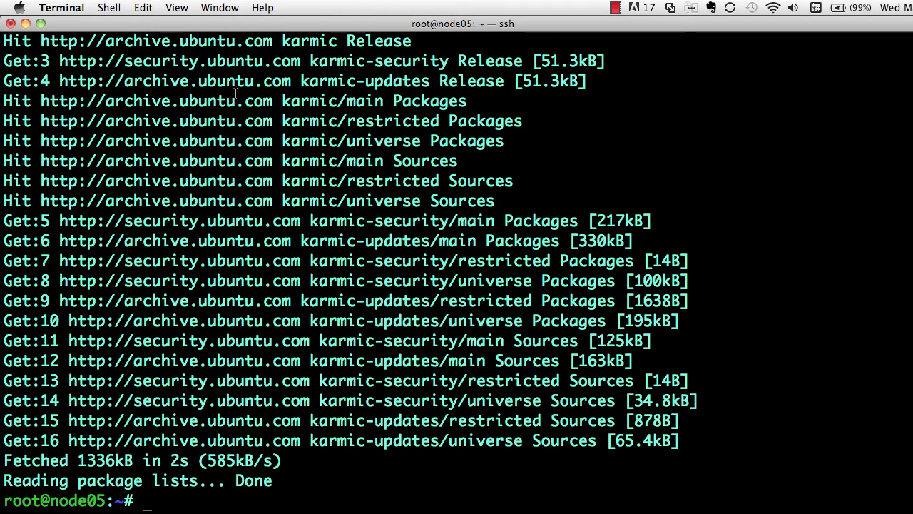
# Install git-core and build-essential with apt-get install
pyautogui.write('a')
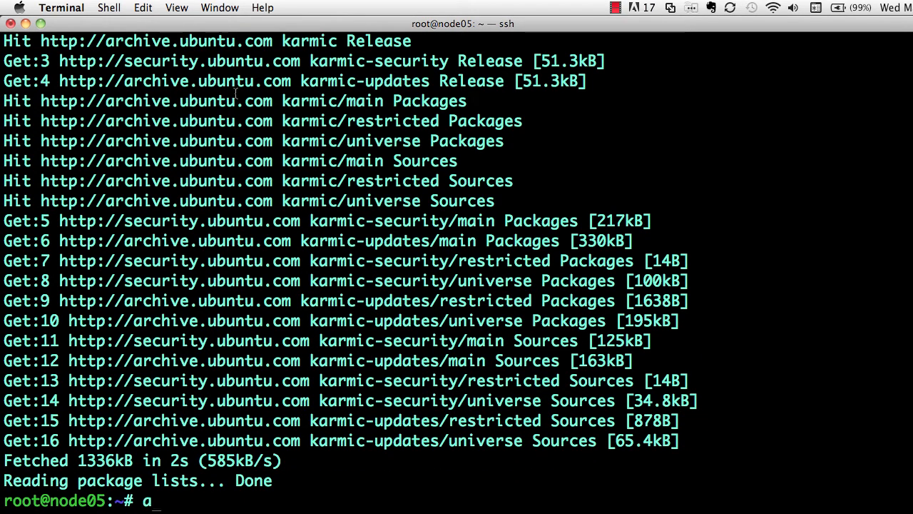
pyautogui.write('pt-get instal')
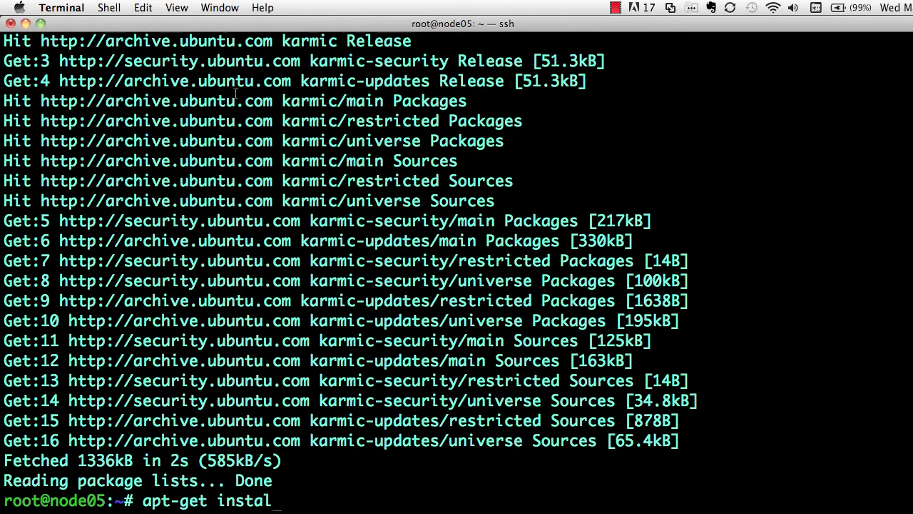
pyautogui.write('l git-core')
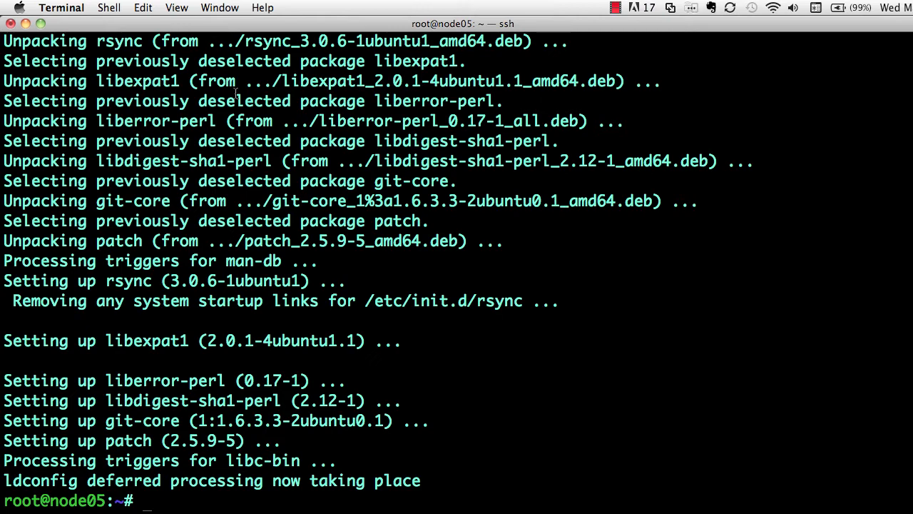
pyautogui.write('apt')
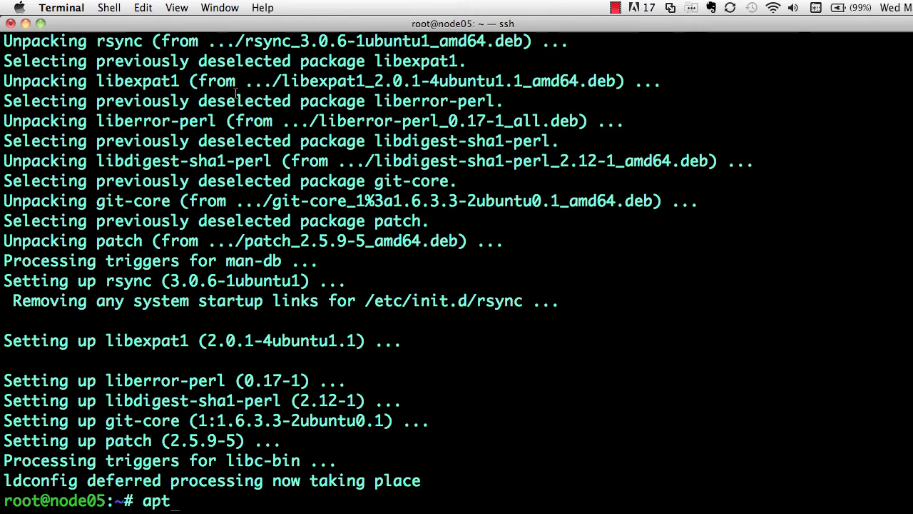
pyautogui.write('-get install')
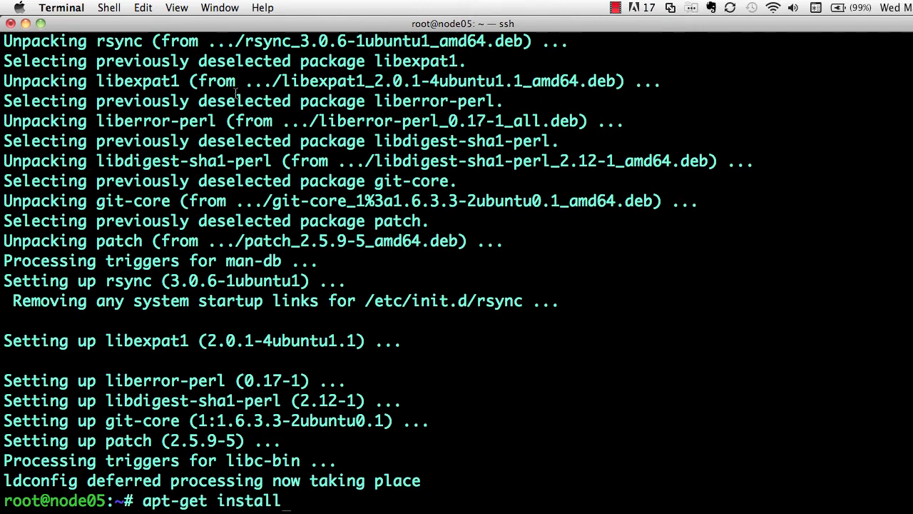
pyautogui.write('build-es')
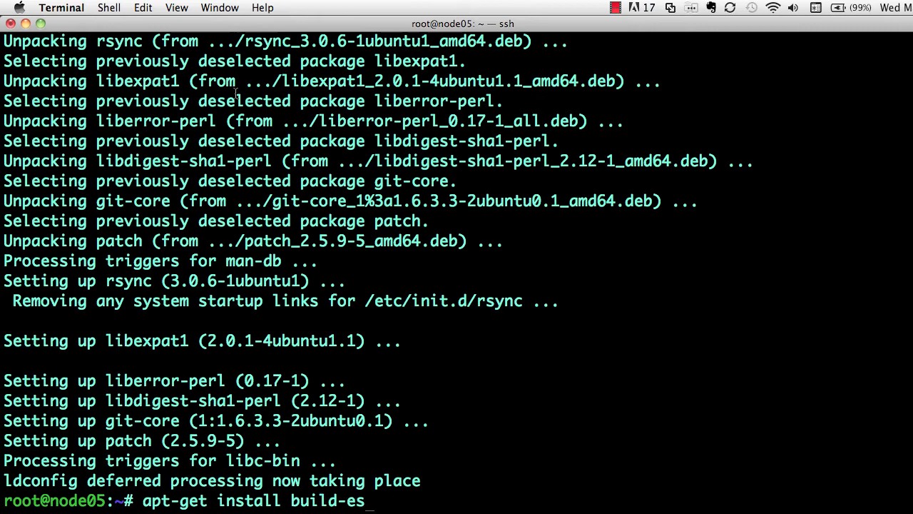
pyautogui.press('Return')
pyautogui.write('apt-g')
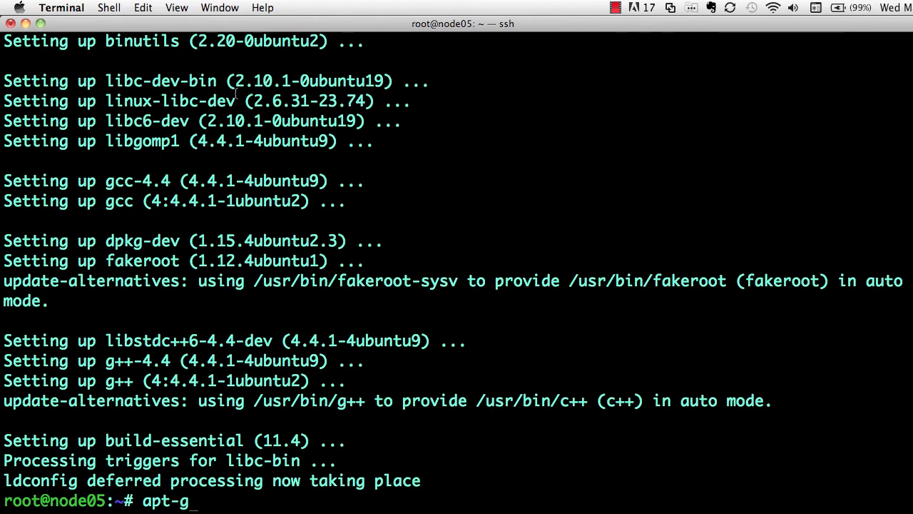
# Install openssl and the libssl-dev development library with apt-get install
pyautogui.write('et install')
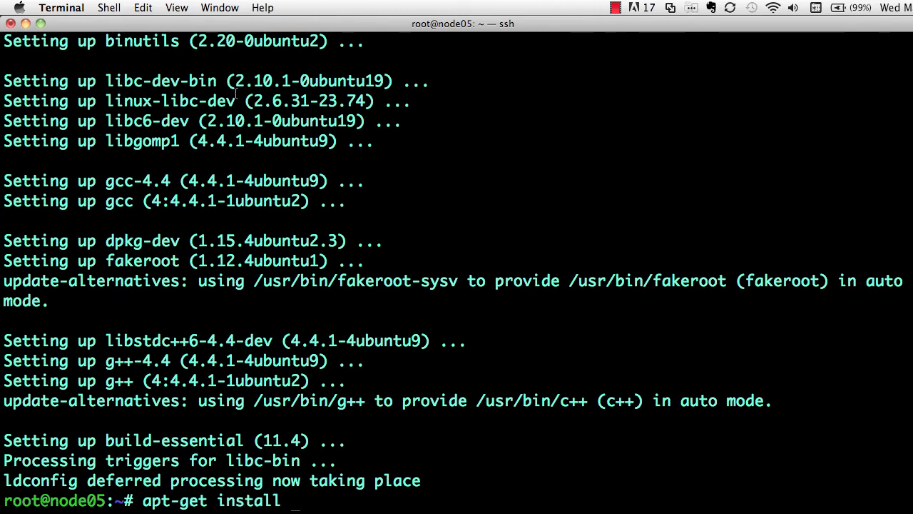
pyautogui.write('openssl')
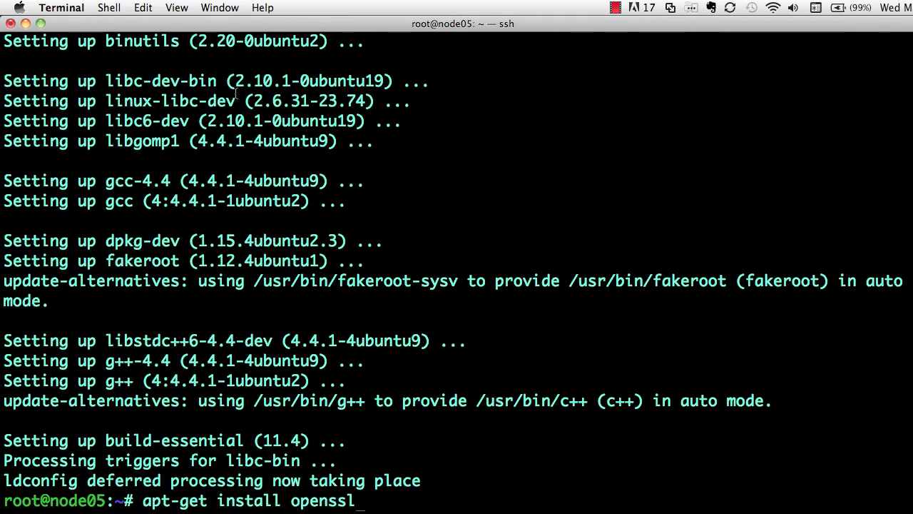
pyautogui.press('Return')
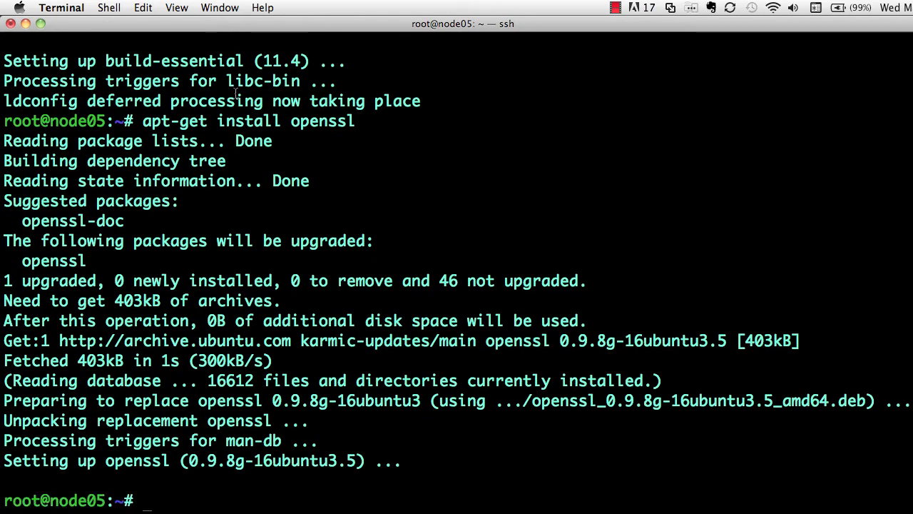
pyautogui.write('apt-get')
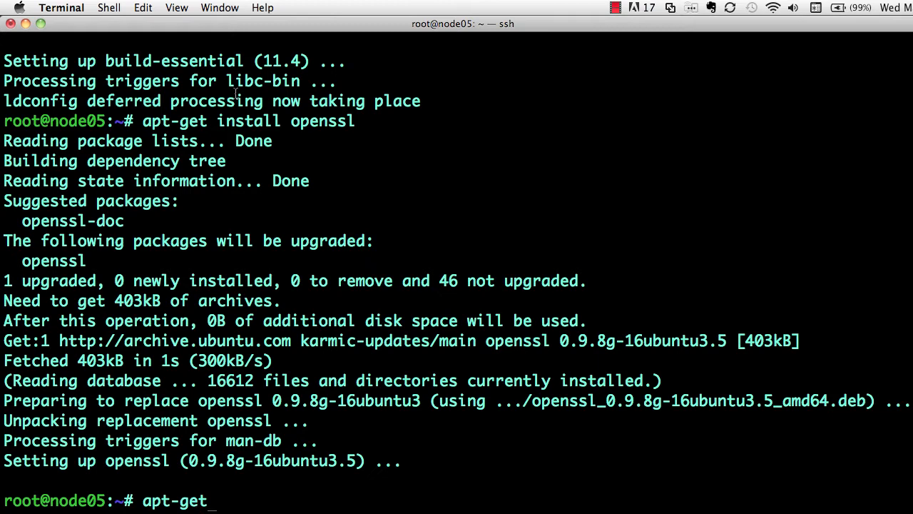
pyautogui.write('install lib')
pyautogui.write('git clo')
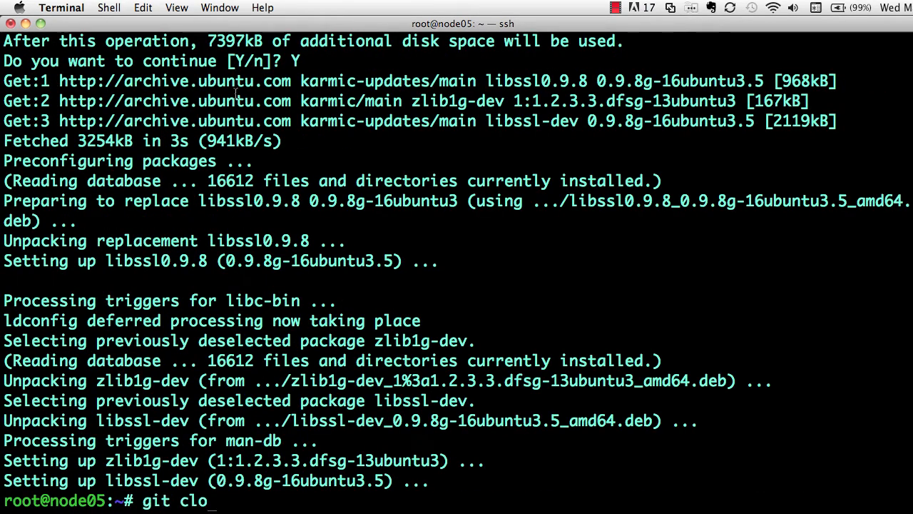
# Clone git://github.com/joyent/node.git into /root/node and list its files
pyautogui.write('ne git://')
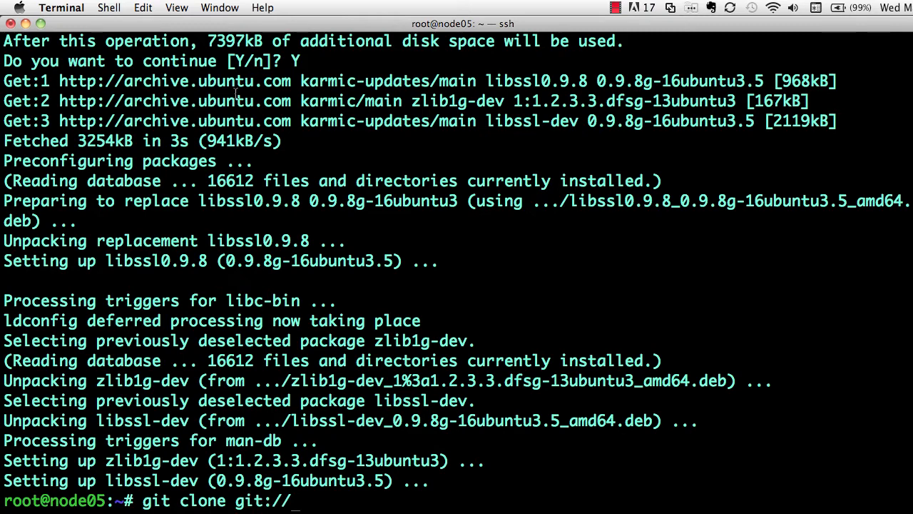
pyautogui.write('github.com')
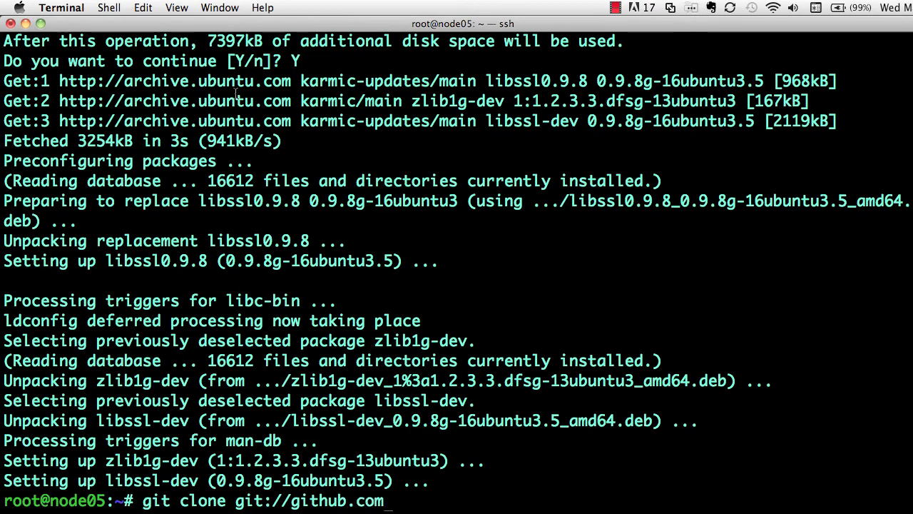
pyautogui.write('/joyent')
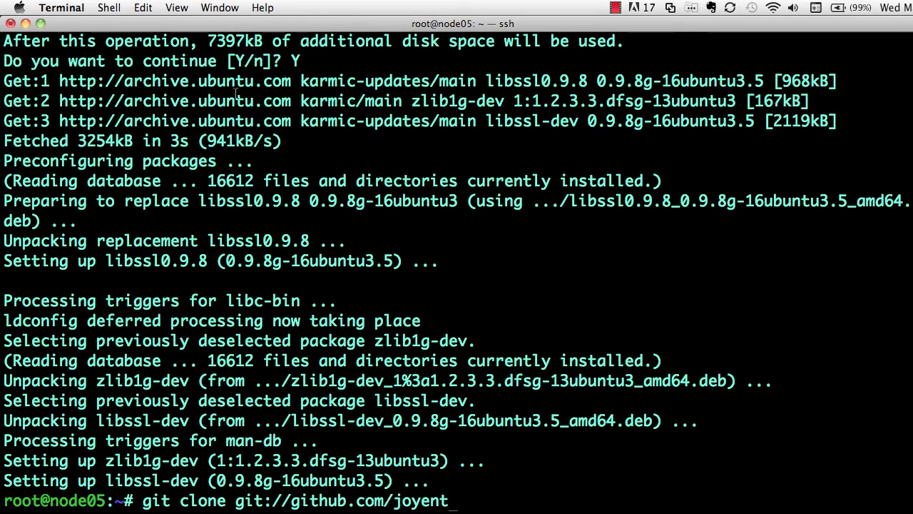
pyautogui.write('/node.git')
pyautogui.write('cd node')
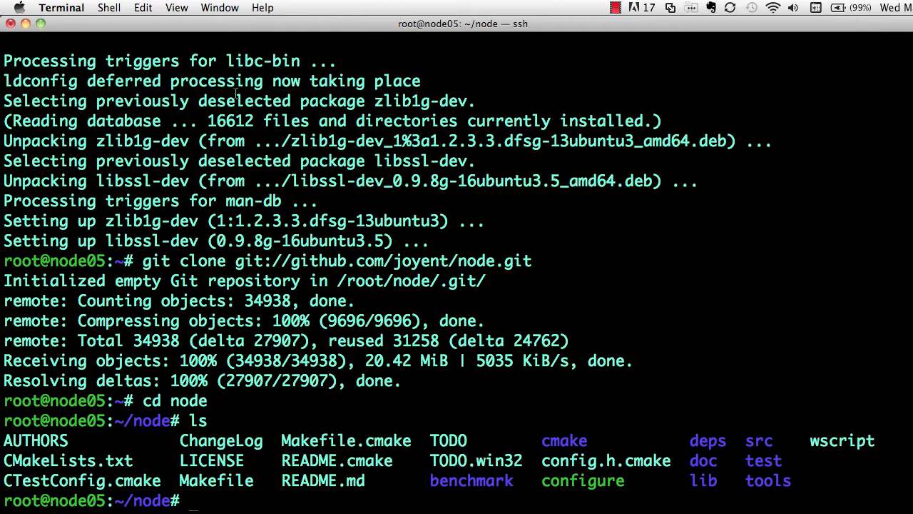
pyautogui.write('./')
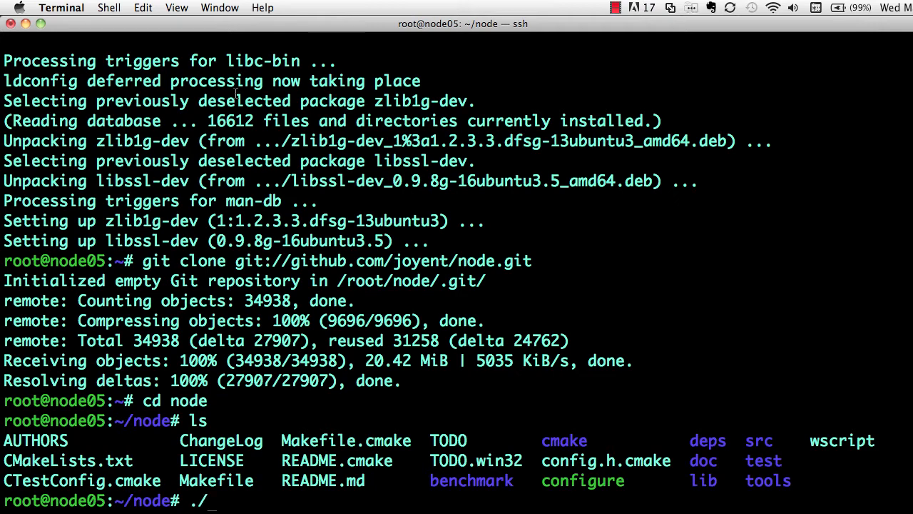
# Run ./configure, make and make install, installing Node to /usr/local/bin/node
pyautogui.write('configure')
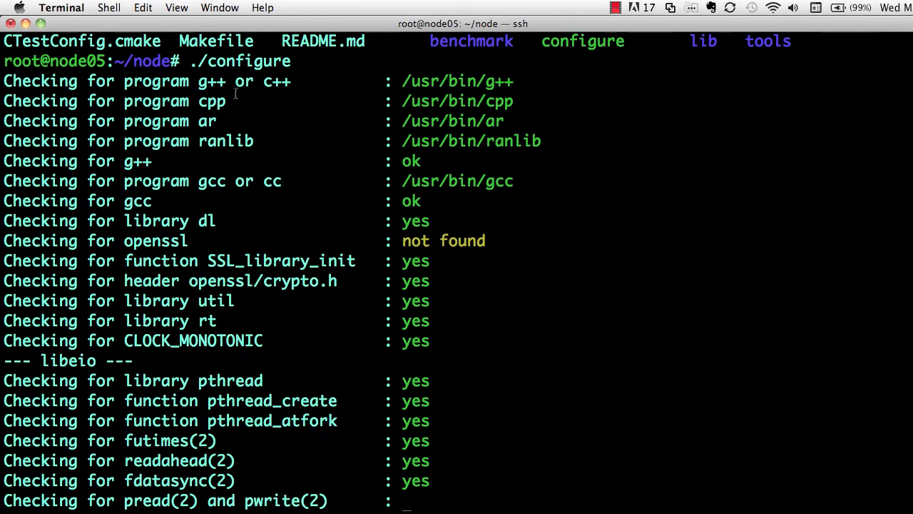
pyautogui.scroll(-3)
pyautogui.write('make')
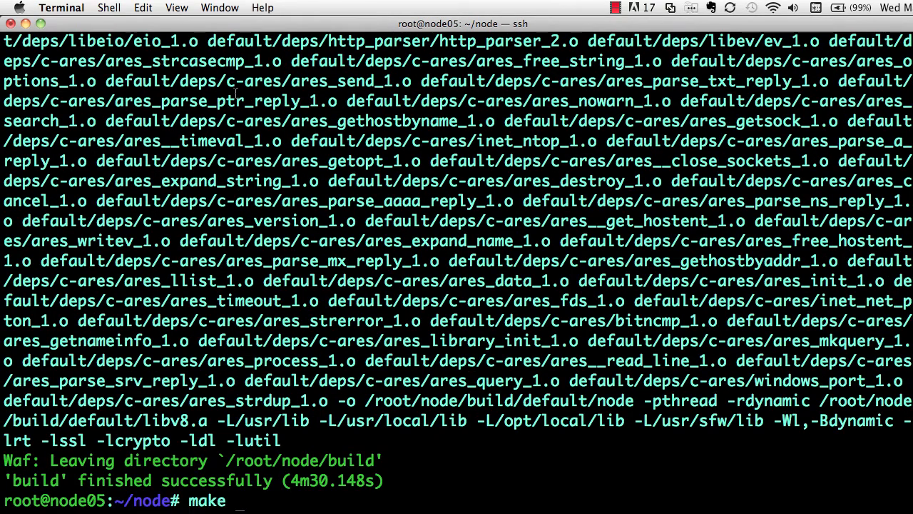
pyautogui.press('Return')
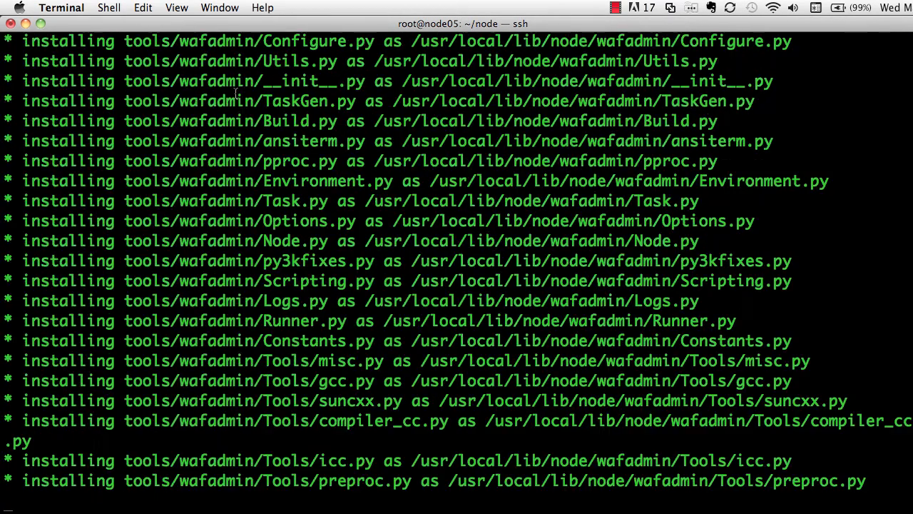
pyautogui.scroll(-3)
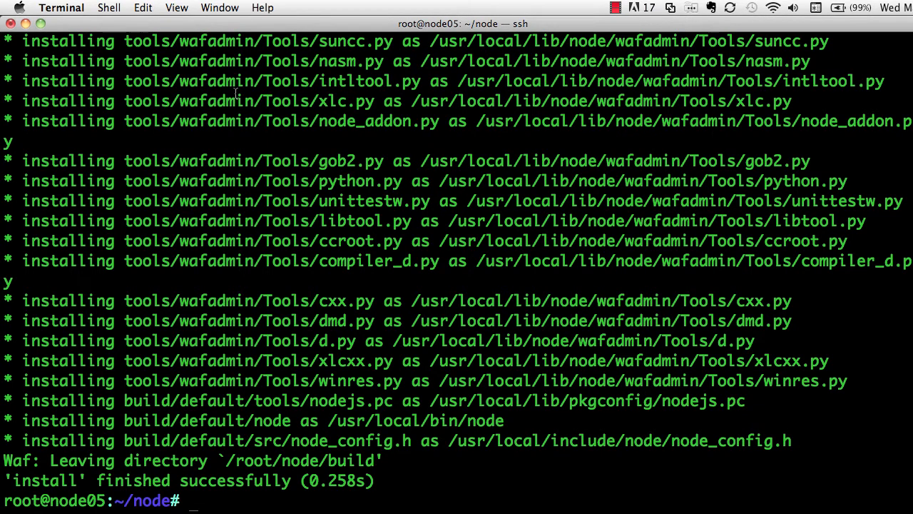
# Write and save simple-server.js in nano: a Hello World server on port 8124
pyautogui.write('nano simple')
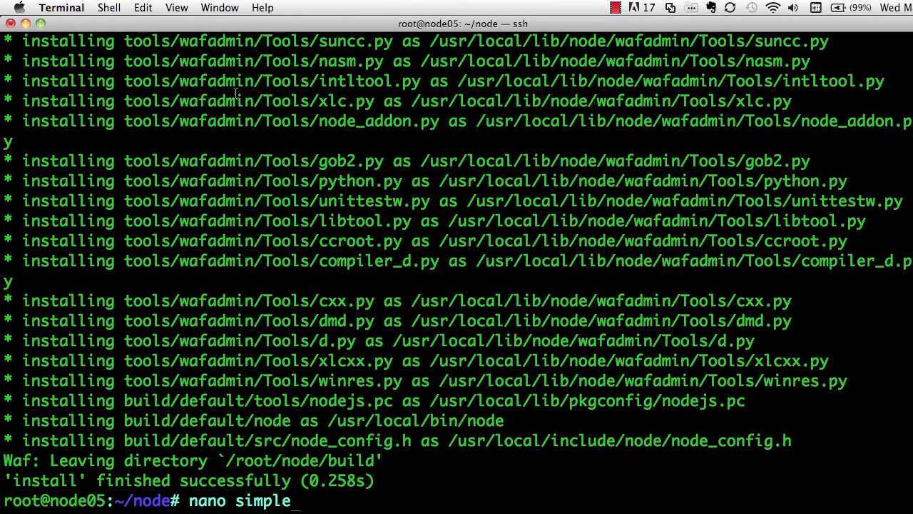
pyautogui.write('-server.js')
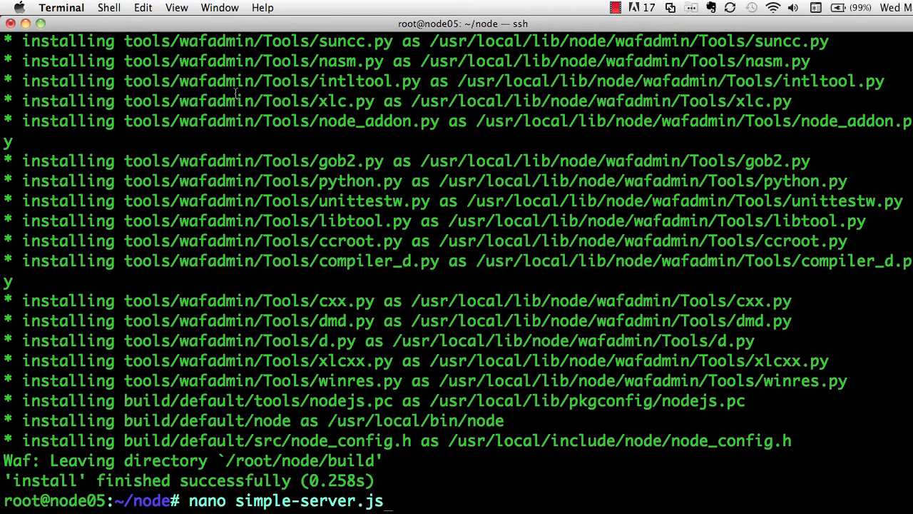
pyautogui.press('Return')
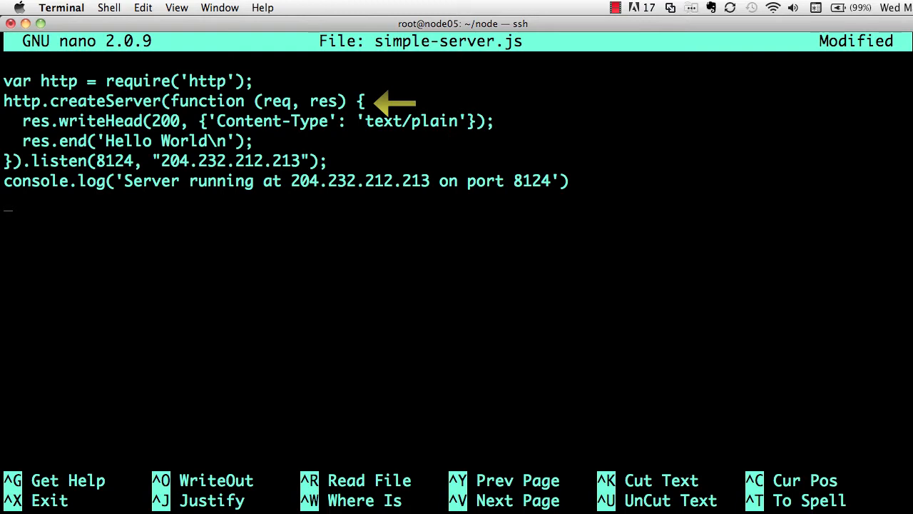
pyautogui.moveTo(520, 133)
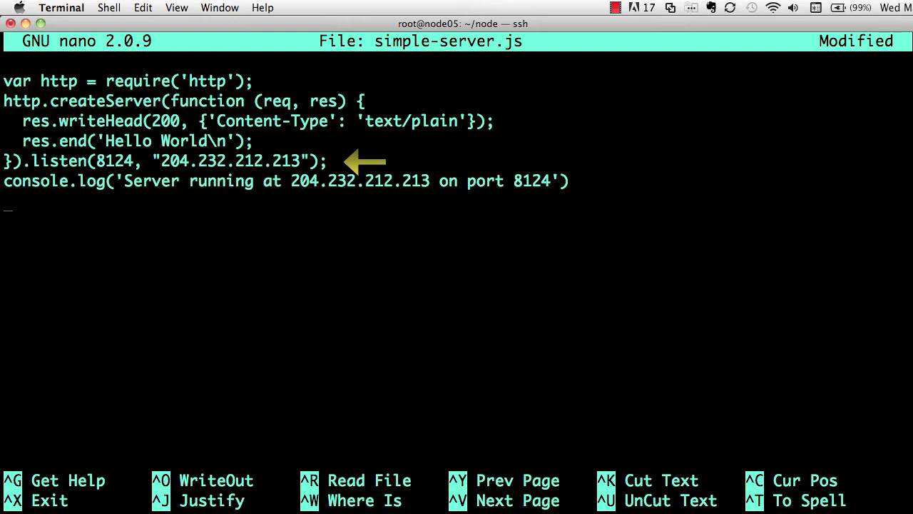
pyautogui.press('ctrl+x')
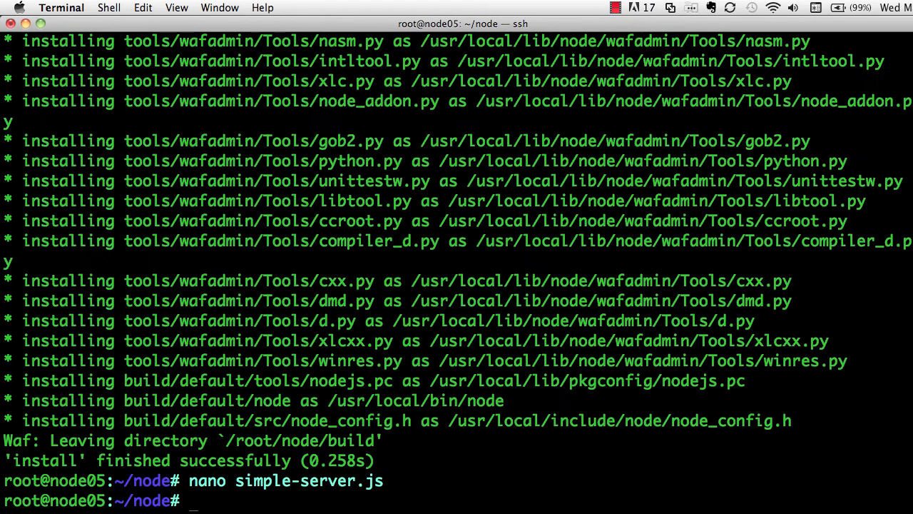
# Launch the Hello World server with node simple-server.js
pyautogui.write('node sim')
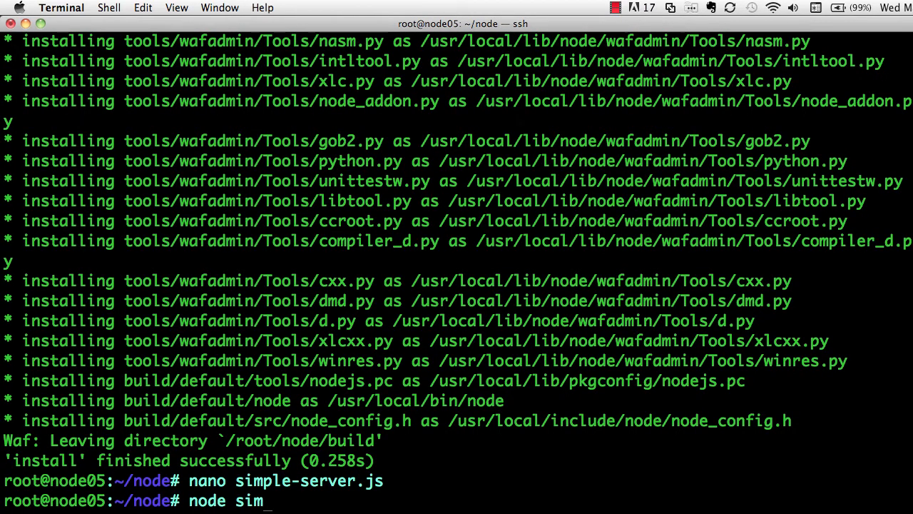
pyautogui.write('ple-server.')
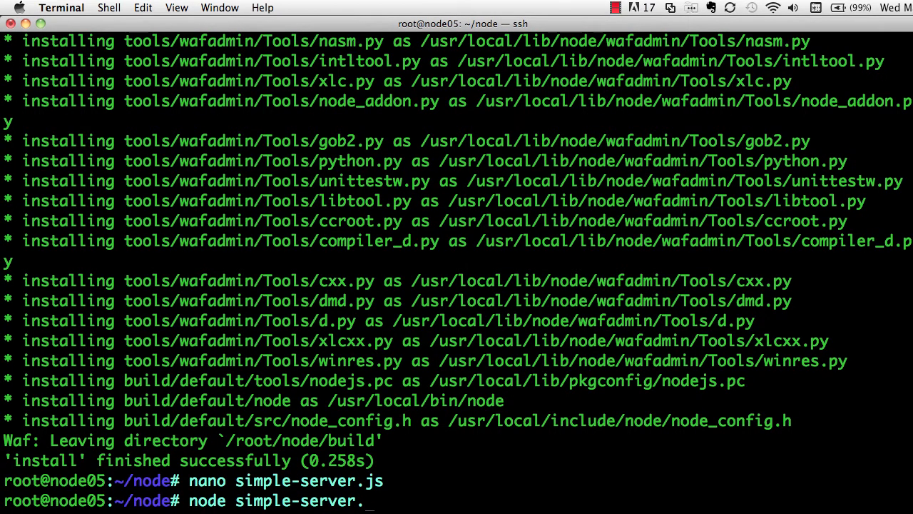
pyautogui.press('Return')
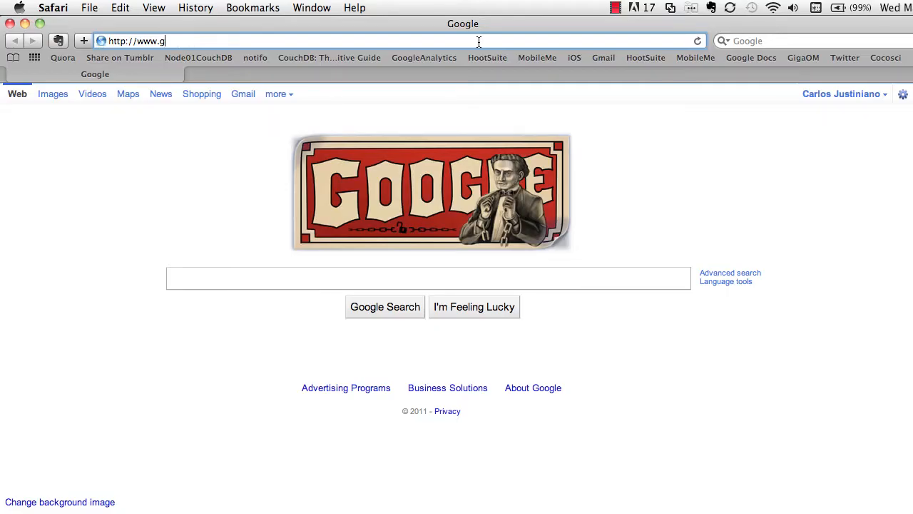
pyautogui.press('backspace')
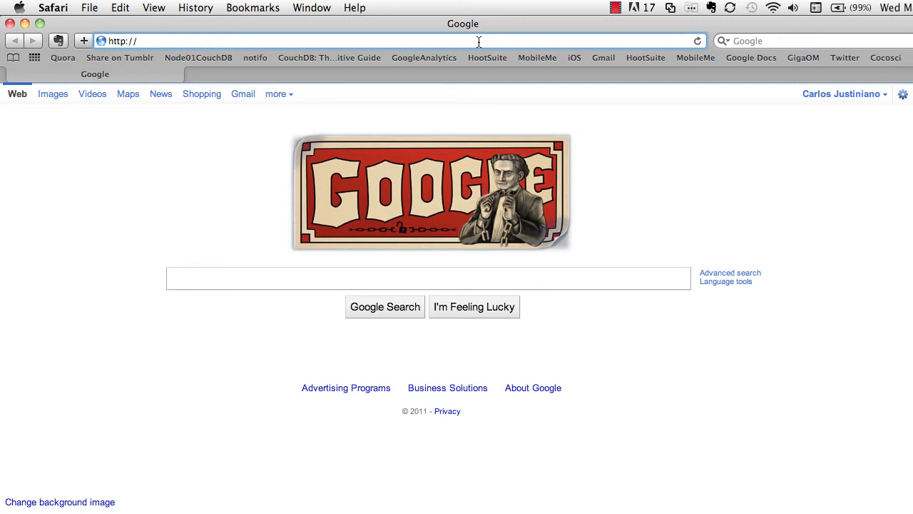
pyautogui.write('http://204.232.212.213:8124/')
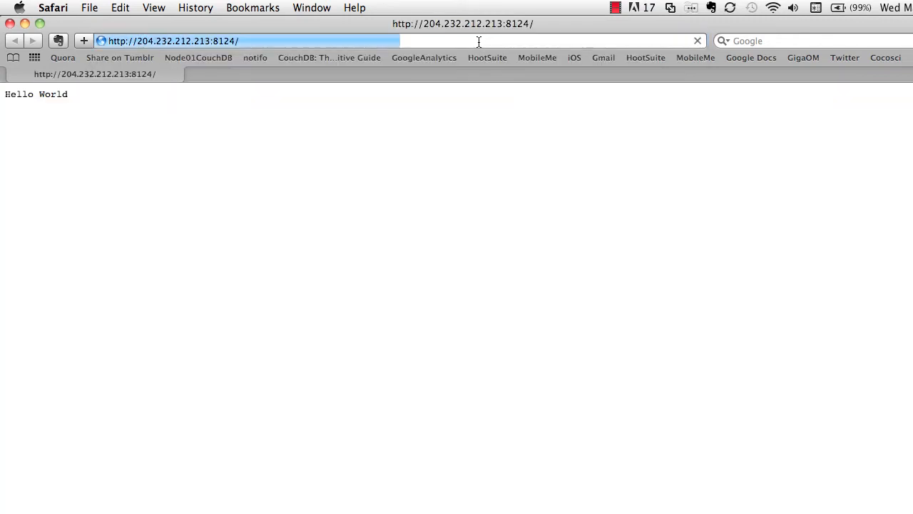